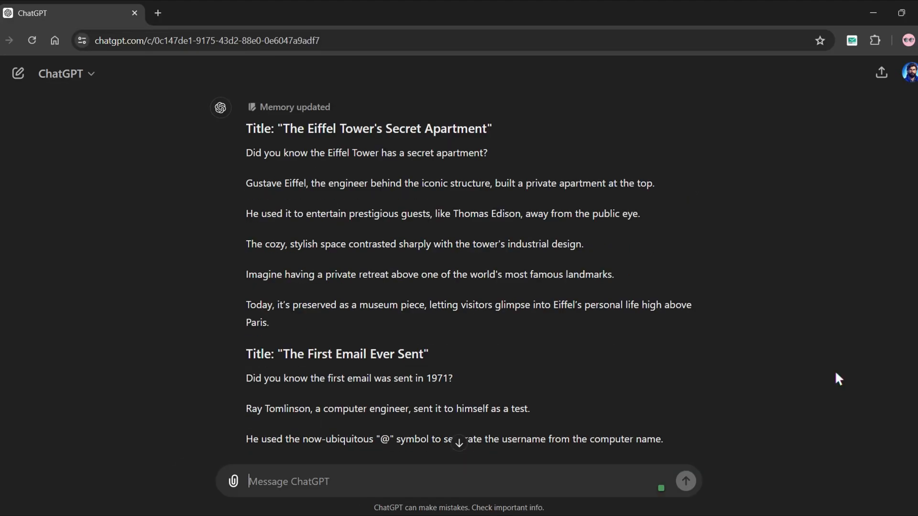
- Scroll past the finished ChatGPT history scripts before heading to the Fliki site
scroll("down", 3)
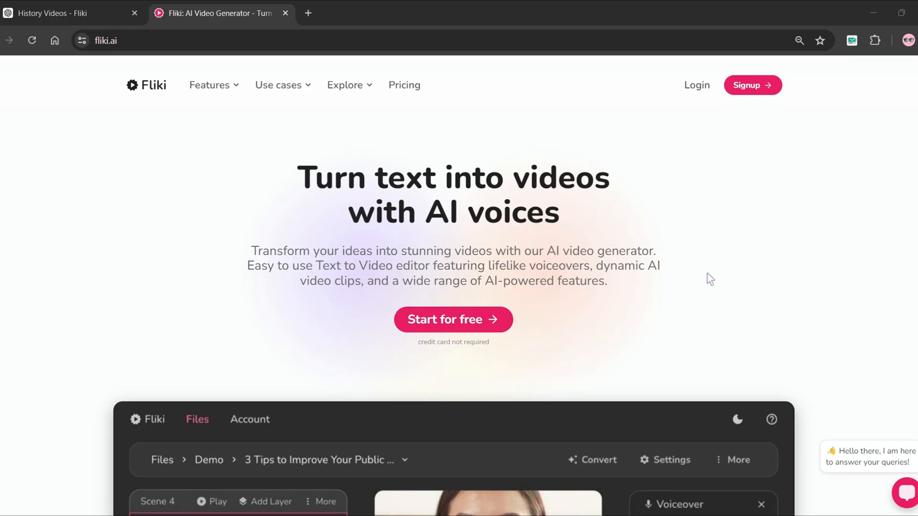
- Start Fliki for free and sign in with a Google account
left_click(453, 319)
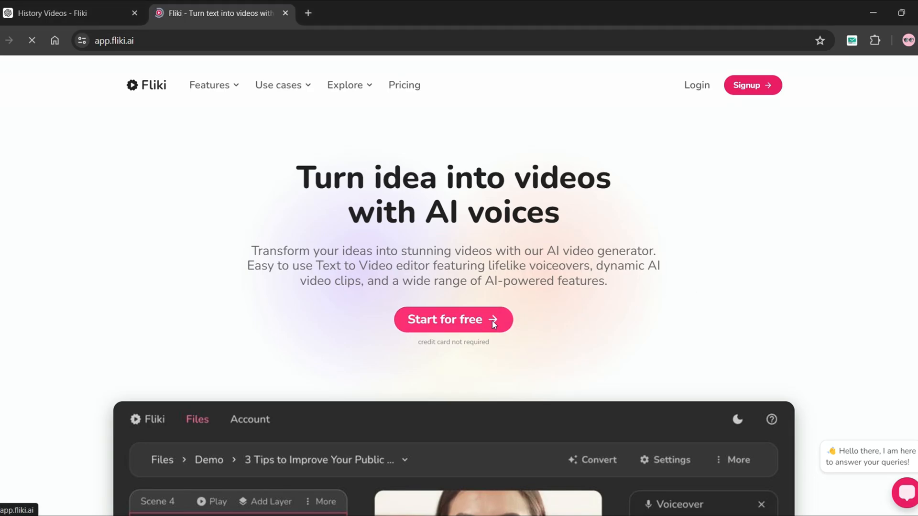
left_click(453, 319)
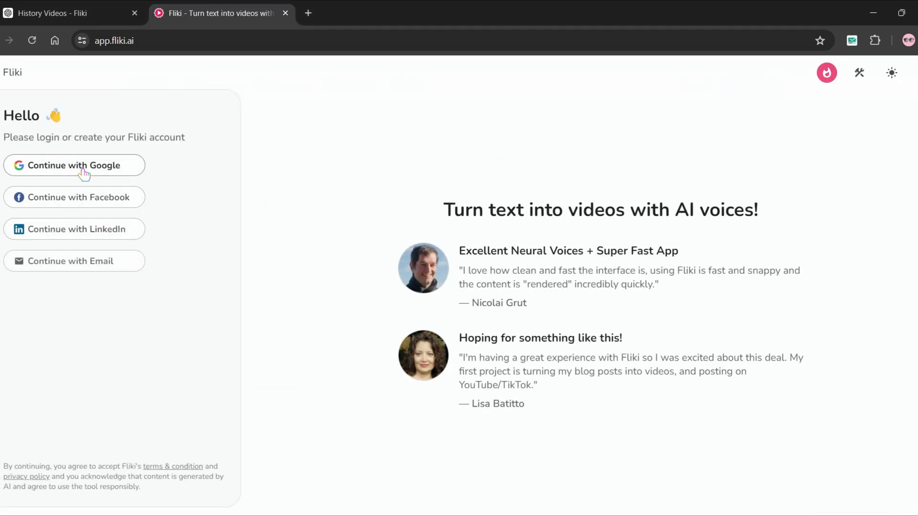
left_click(73, 166)
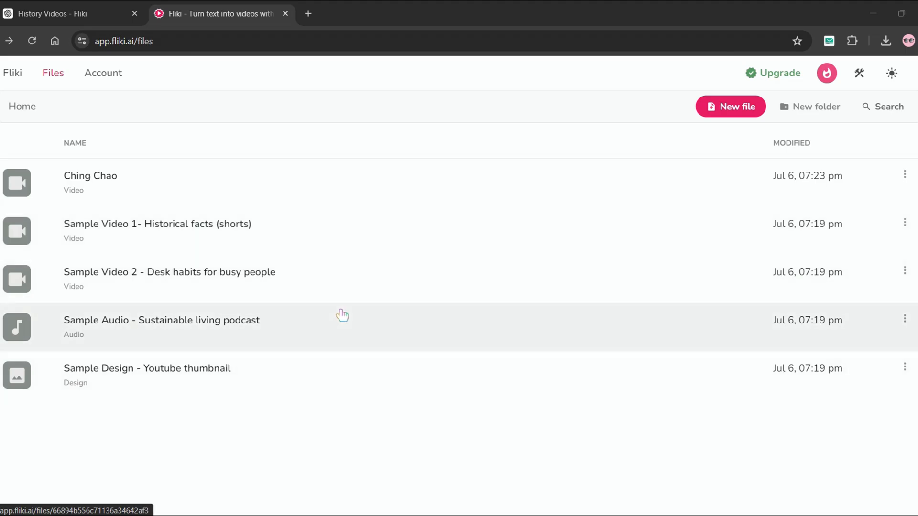
mouse_move(702, 131)
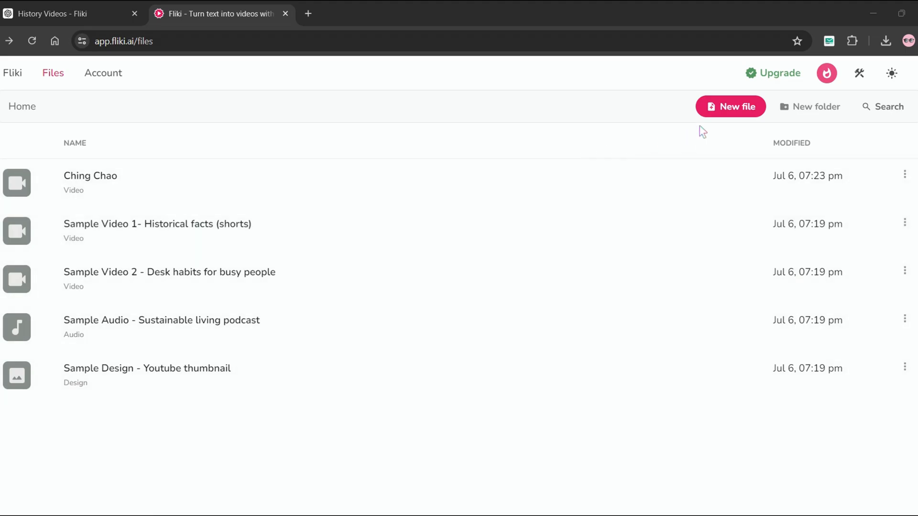
- Land on the Files page listing the account's existing sample videos
left_click(729, 106)
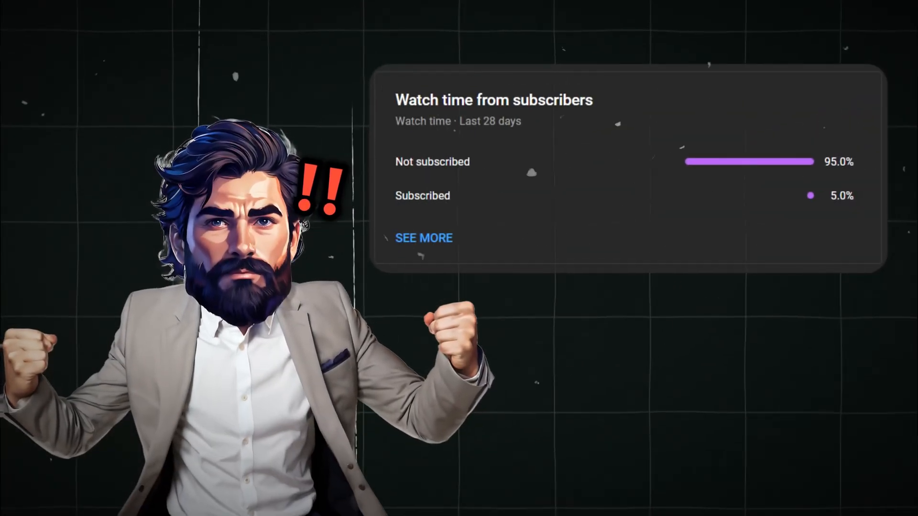
left_click(569, 426)
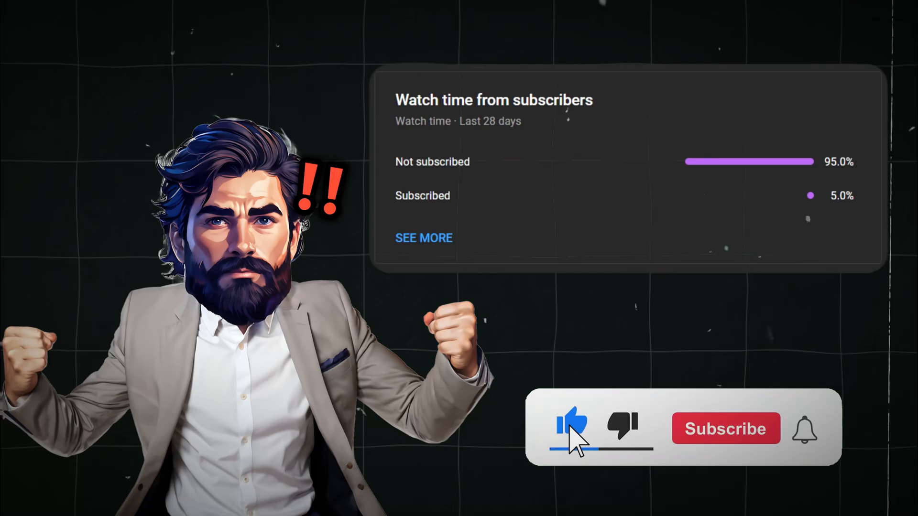
left_click(726, 428)
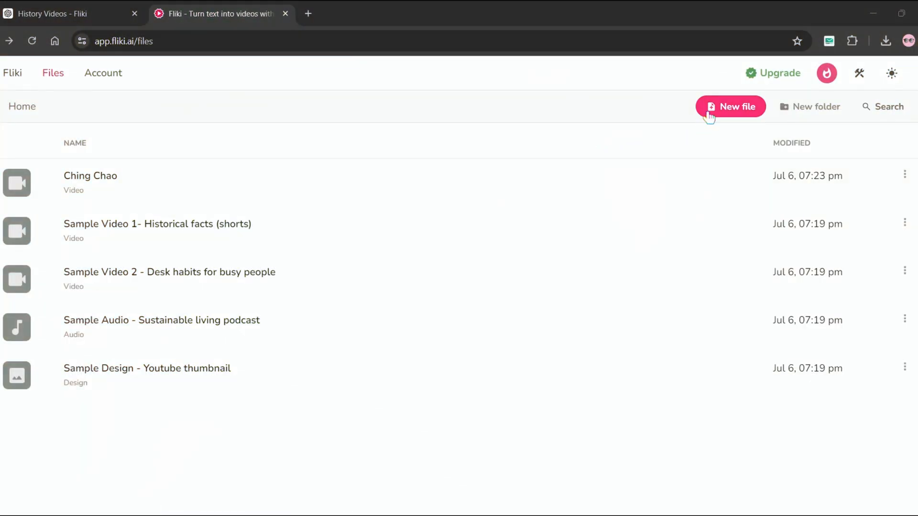
- Create a new file named History Video in portrait 9:16 format
left_click(729, 106)
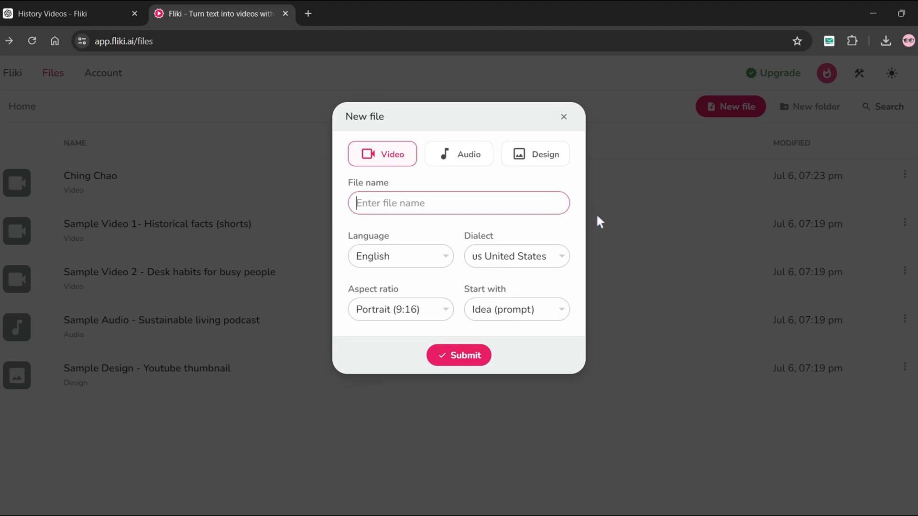
left_click(399, 309)
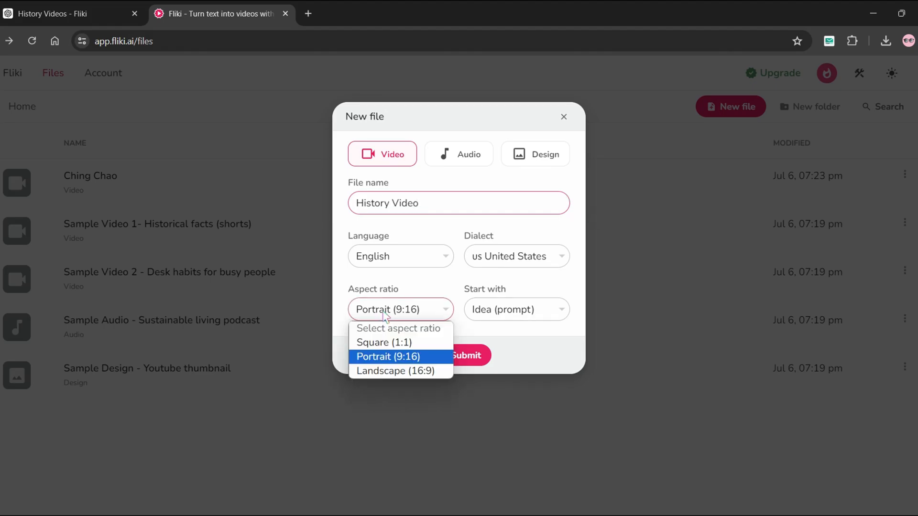
left_click(387, 357)
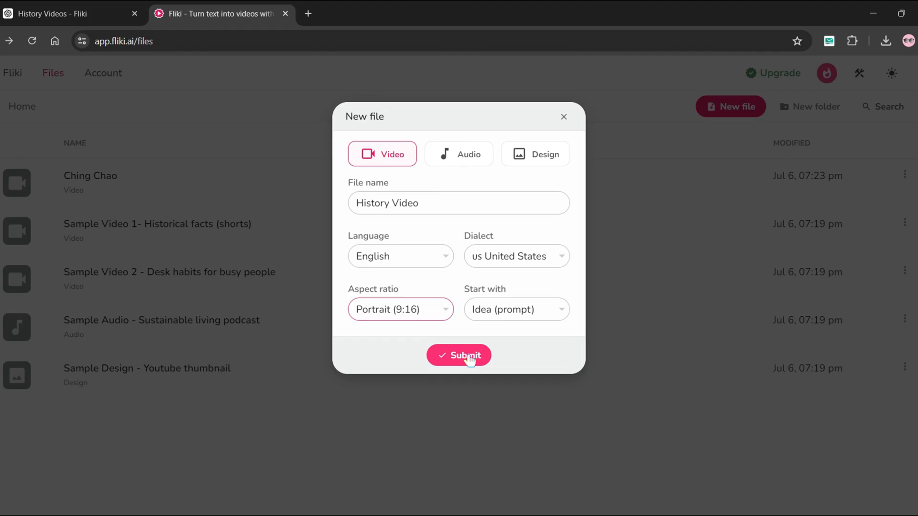
left_click(458, 356)
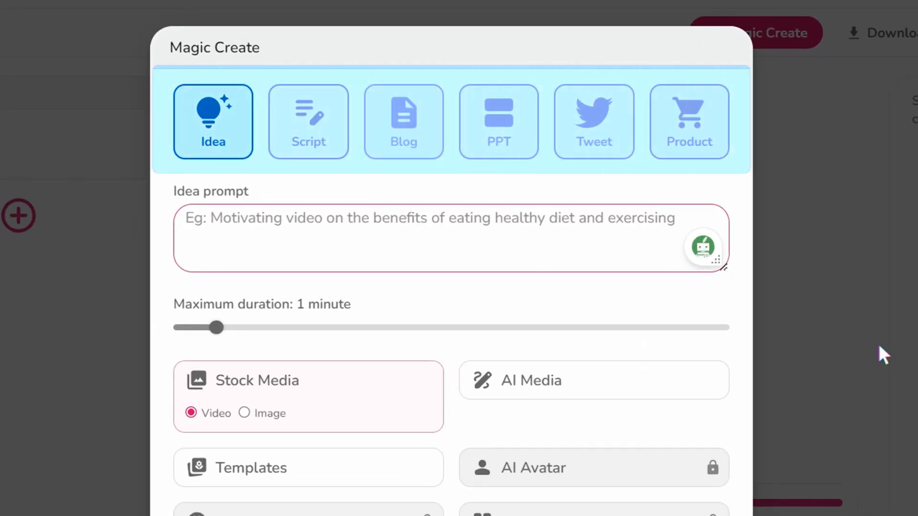
- Paste the Shortest War script from ChatGPT into Magic Create and generate summarized scenes with cinematic AI media
left_click(357, 165)
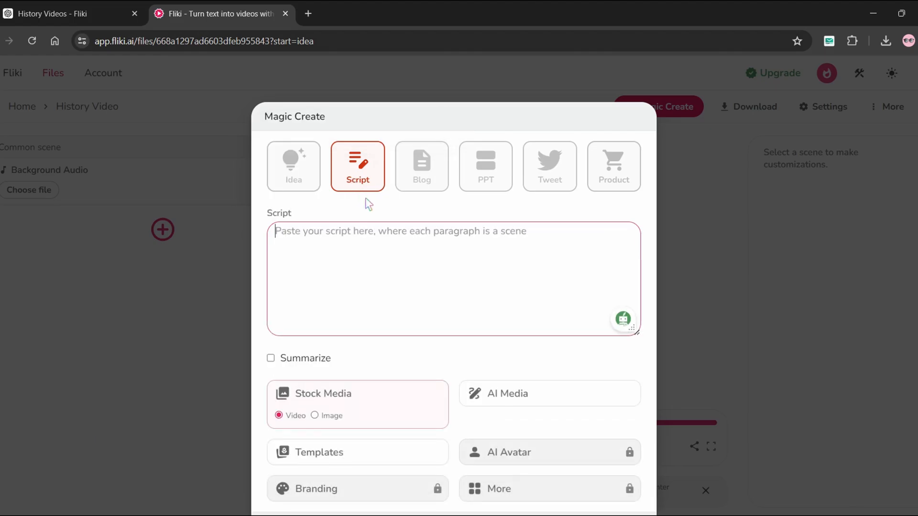
left_click(64, 14)
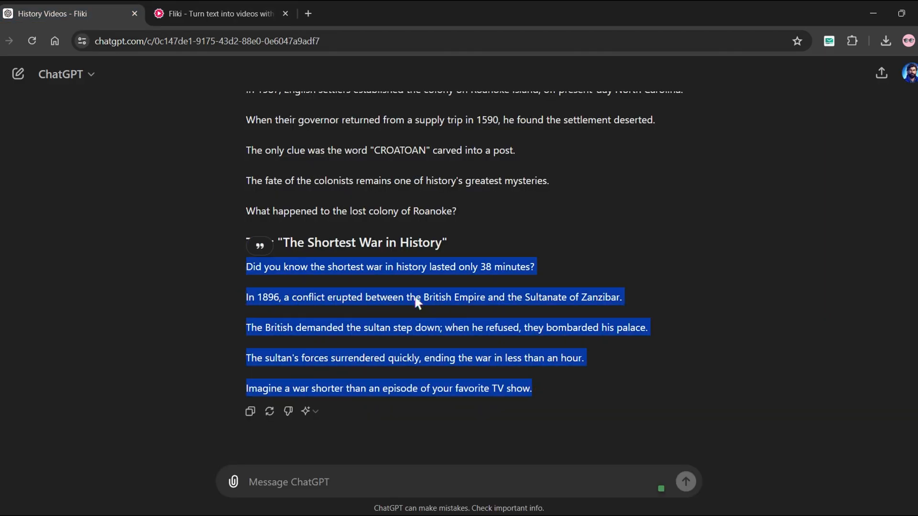
left_click(220, 13)
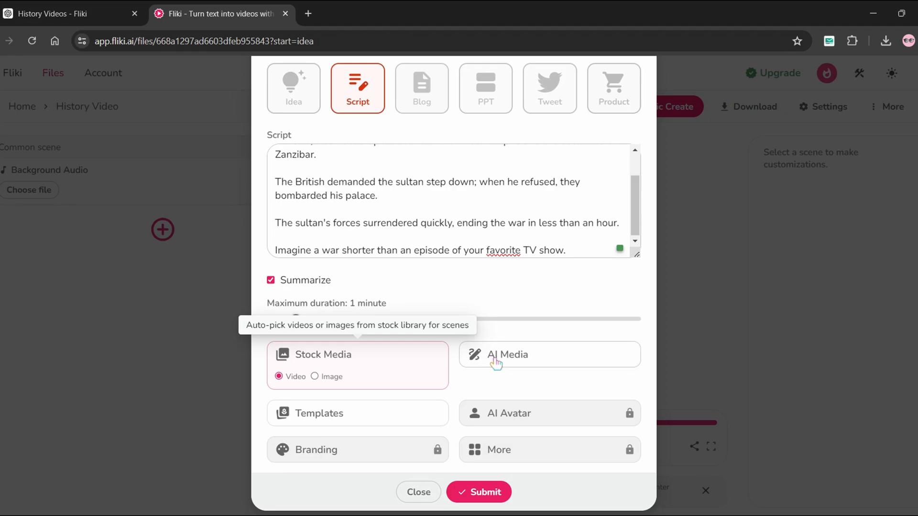
mouse_move(497, 363)
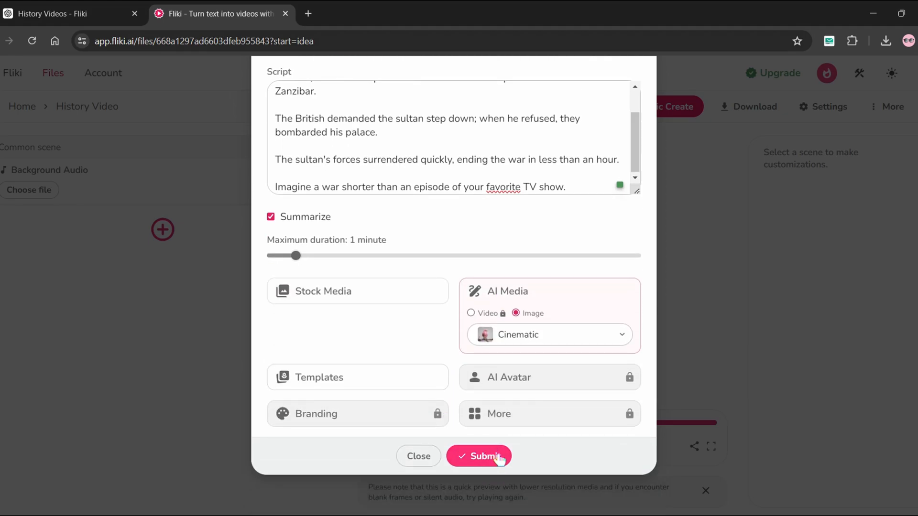
left_click(479, 456)
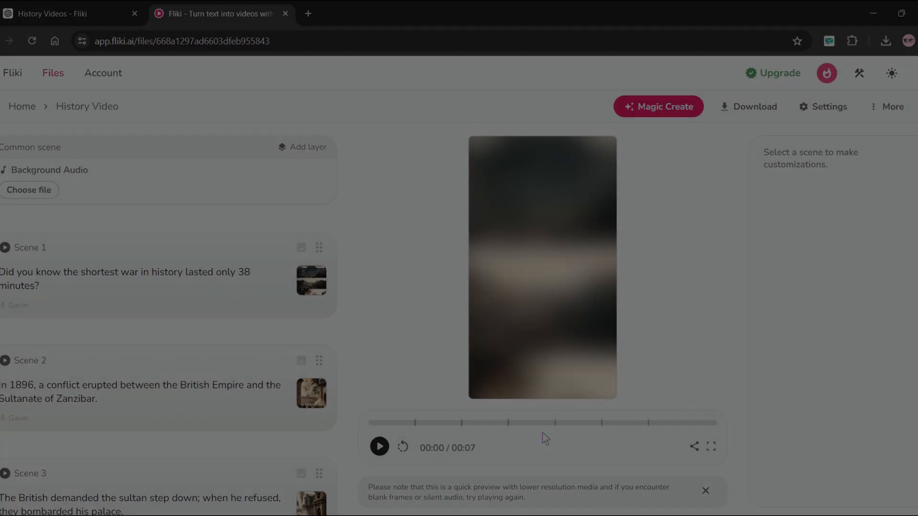
- Set the gap between scenes to 1 second in the video settings
left_click(822, 106)
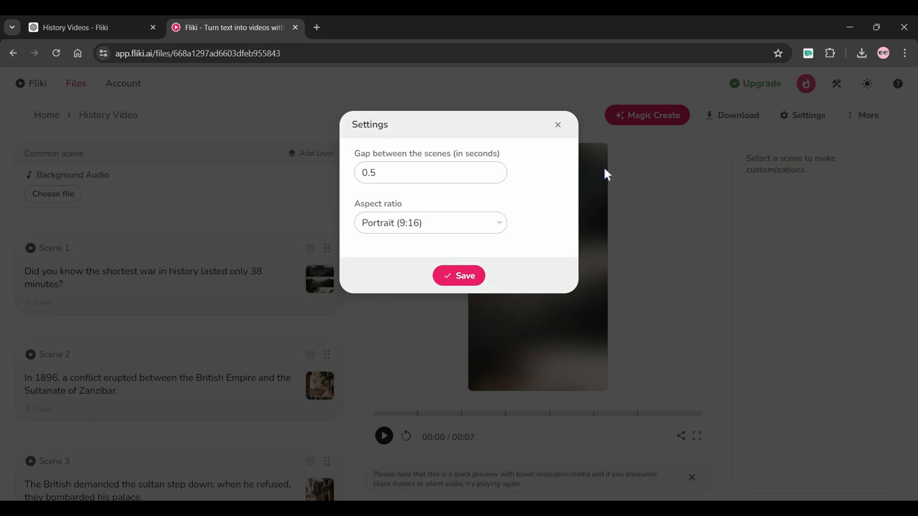
type("1")
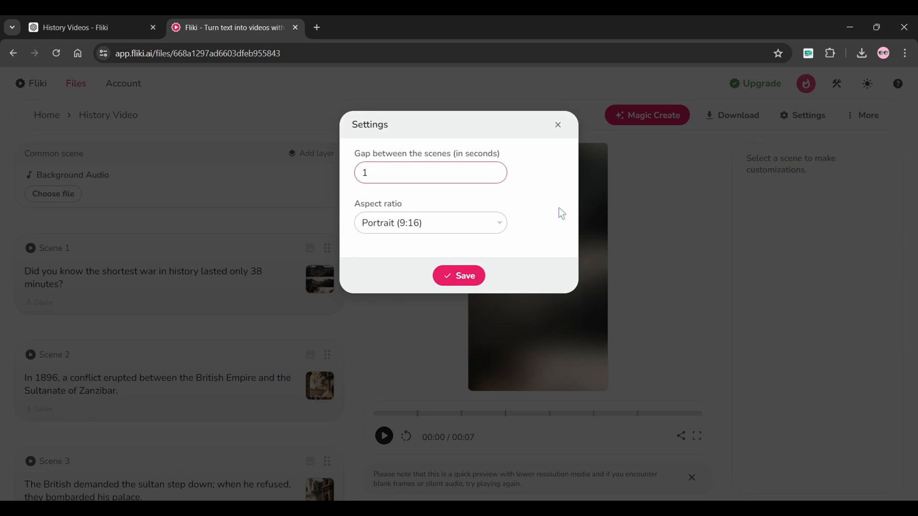
left_click(457, 275)
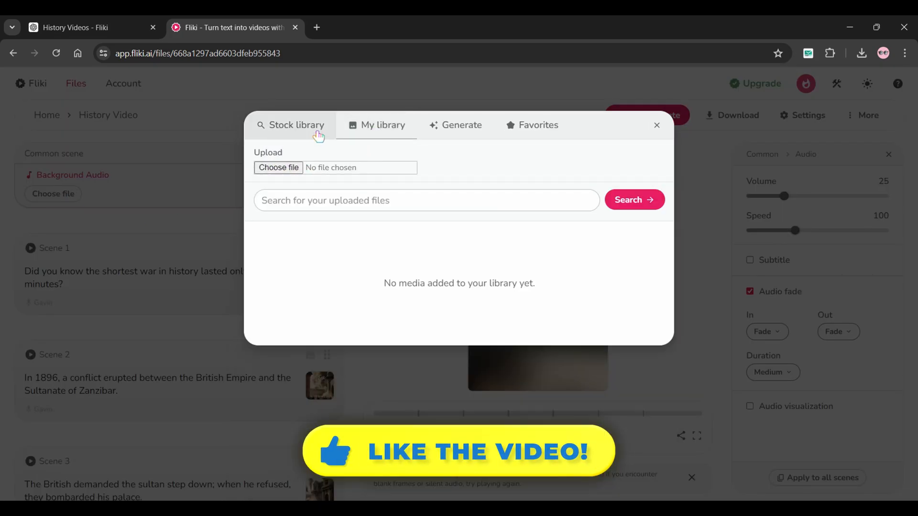
- Search 'history' for background music and add Tales of History to the video
type("history")
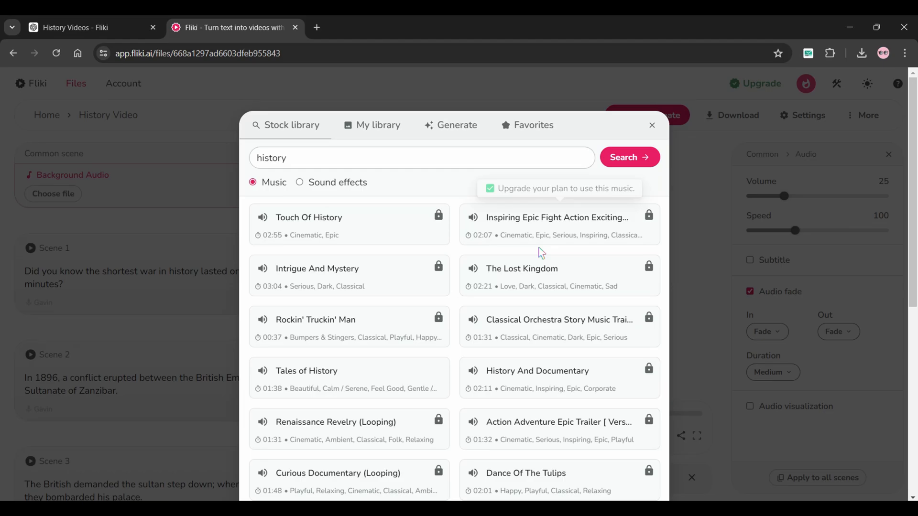
scroll("down", 3)
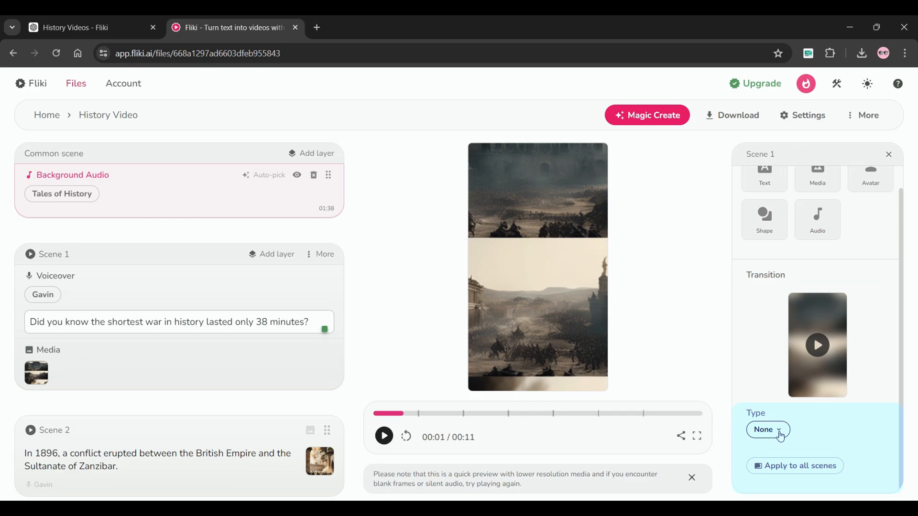
- Give Scene 1 a Blur transition and apply it to every scene
left_click(766, 430)
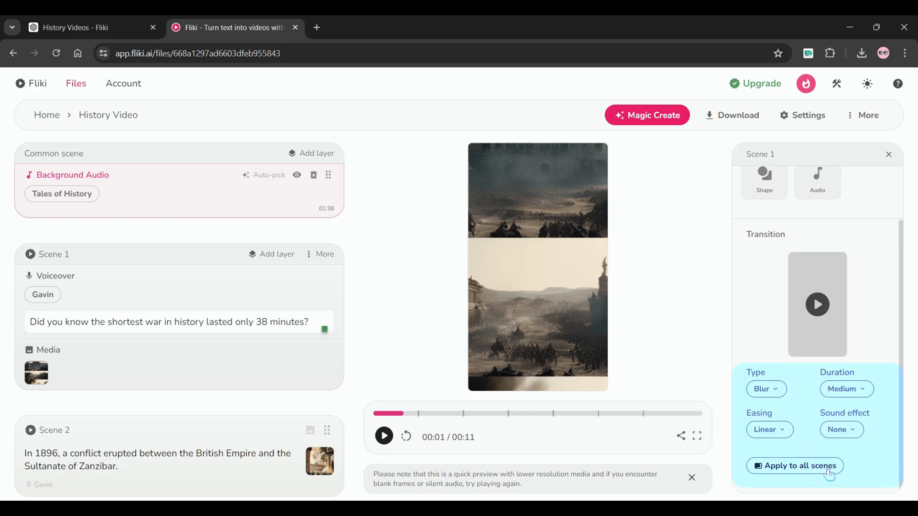
left_click(794, 465)
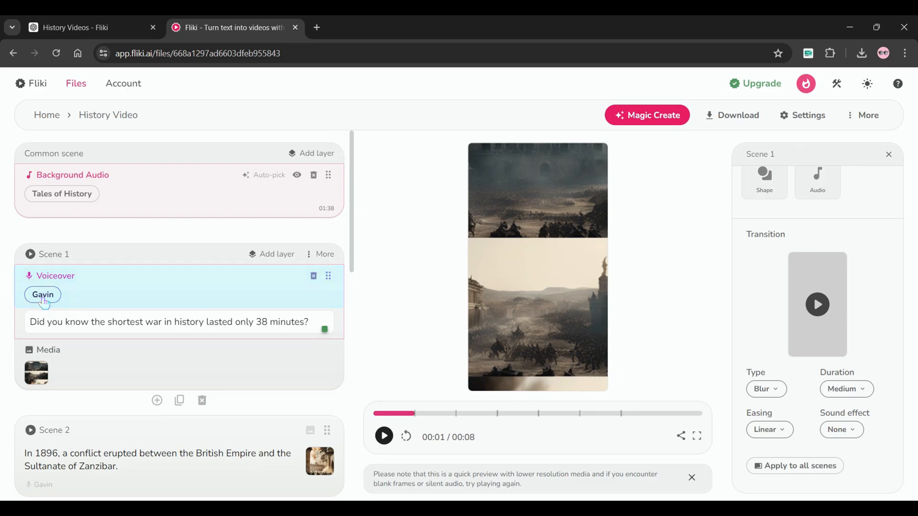
- Browse the voice selection for Scene 1's voiceover, keeping Gavin
left_click(43, 295)
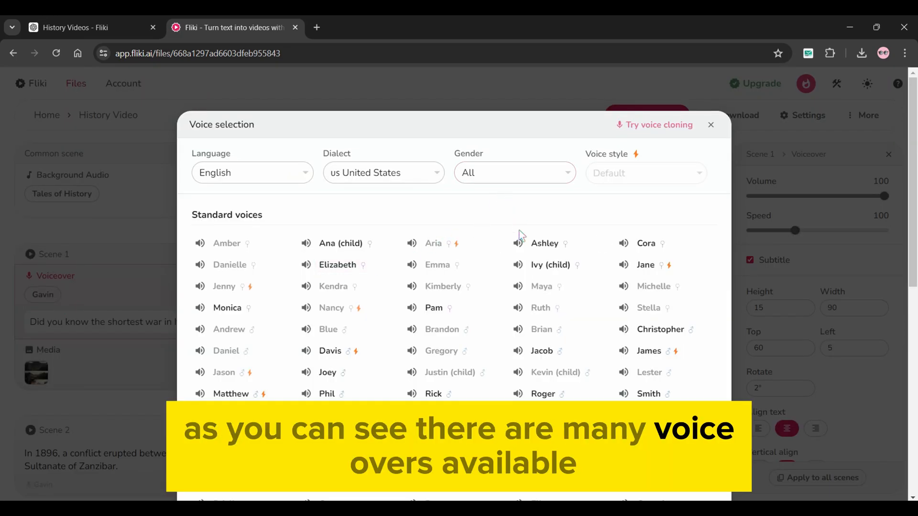
scroll("down", 3)
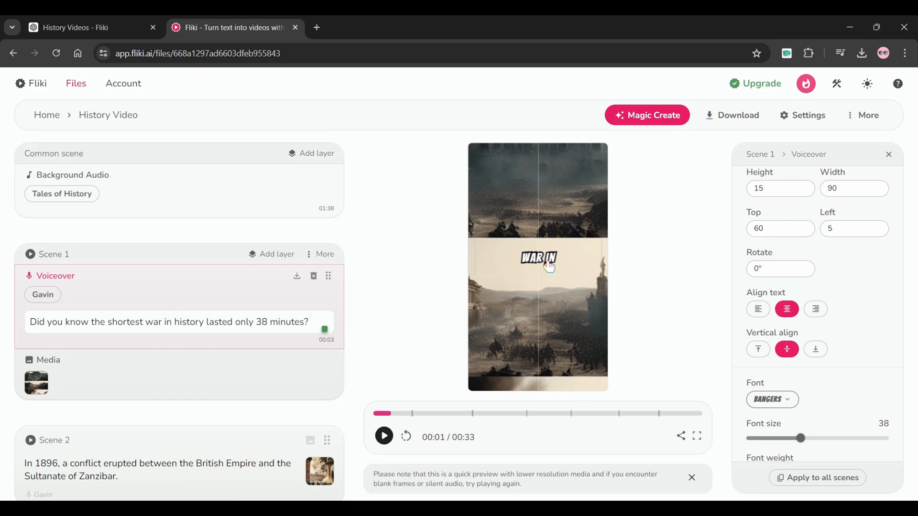
- Switch subtitles to the bold Bangers display font and apply the styling to all scenes
left_click(771, 399)
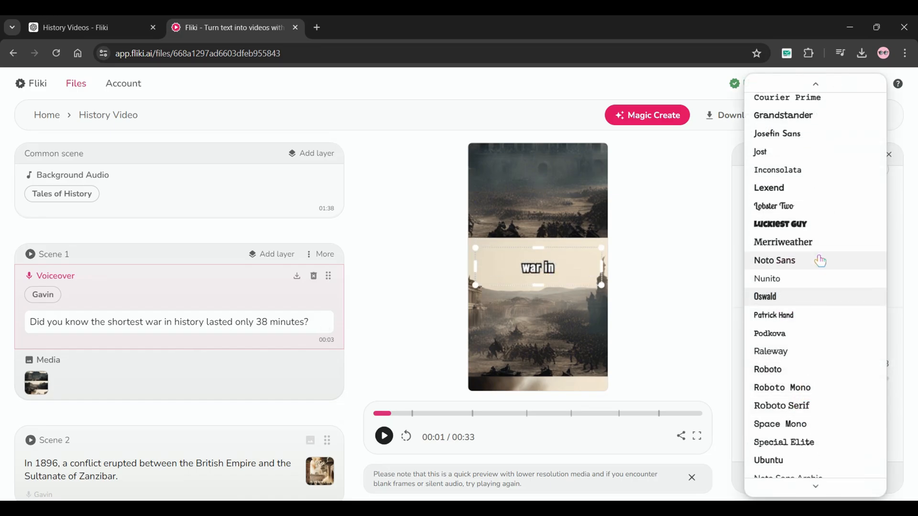
left_click(773, 260)
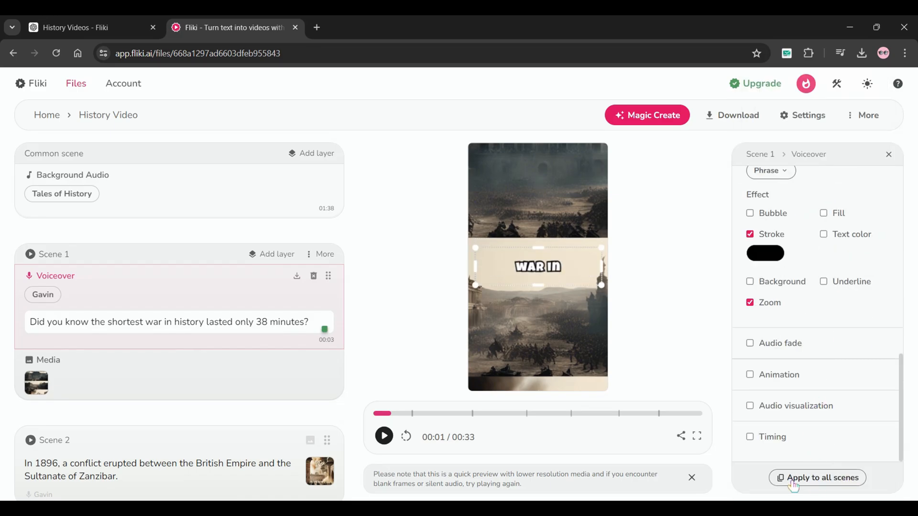
left_click(817, 478)
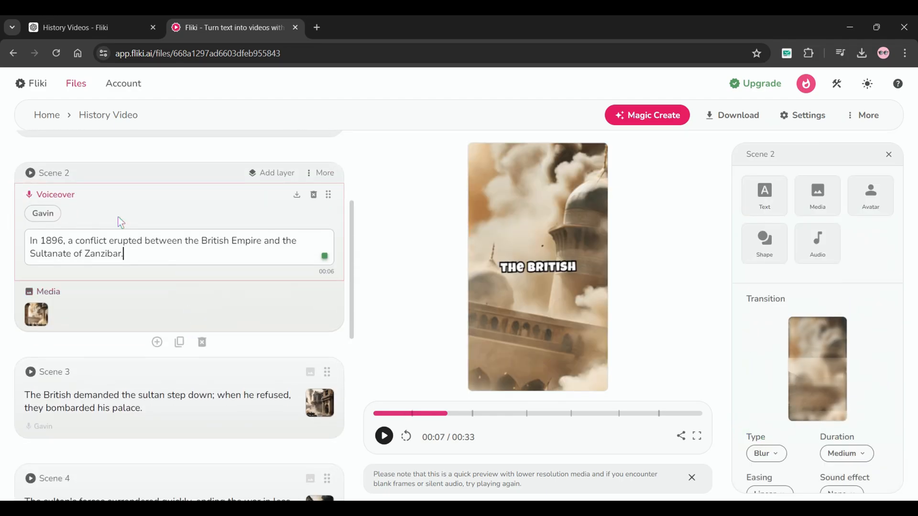
- Give Scene 2's subtitle a slight negative tilt, preview it, and bring up the download settings
left_click(763, 453)
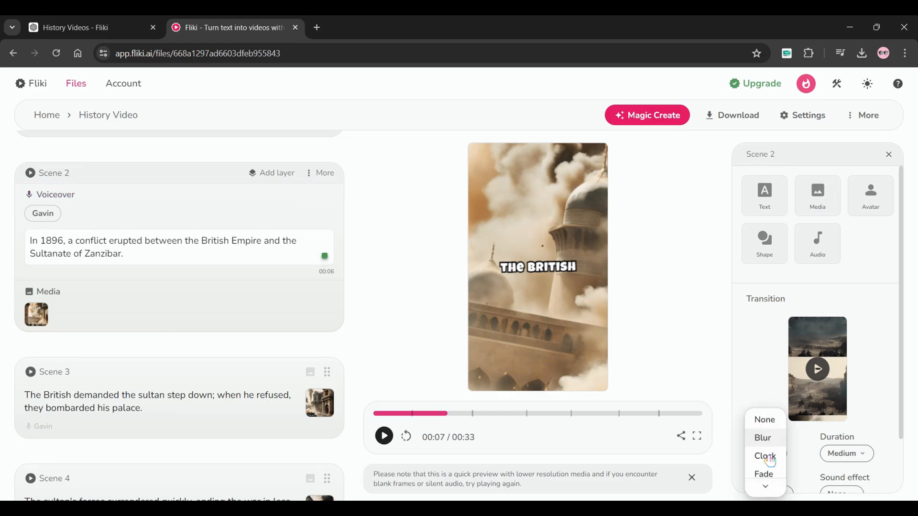
left_click(762, 474)
type("-1")
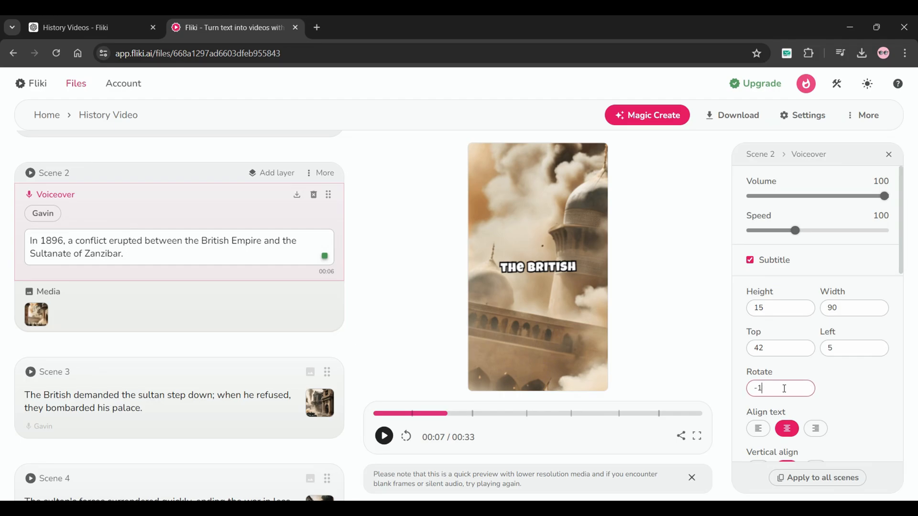
left_click(49, 292)
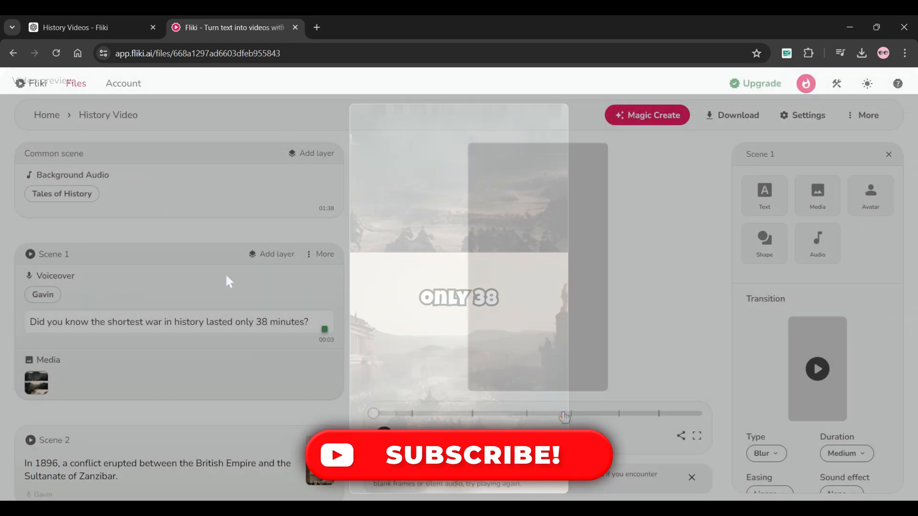
left_click(736, 114)
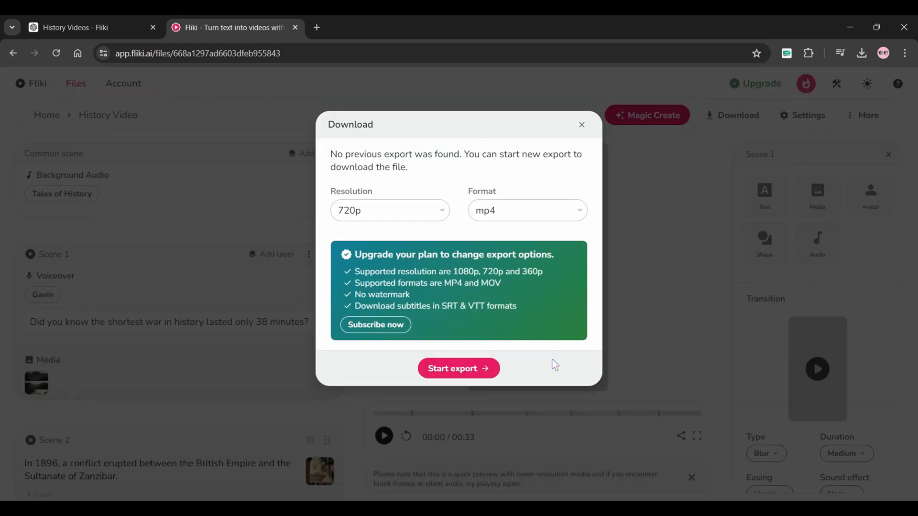
- Export History Video as a 720p MP4
left_click(458, 368)
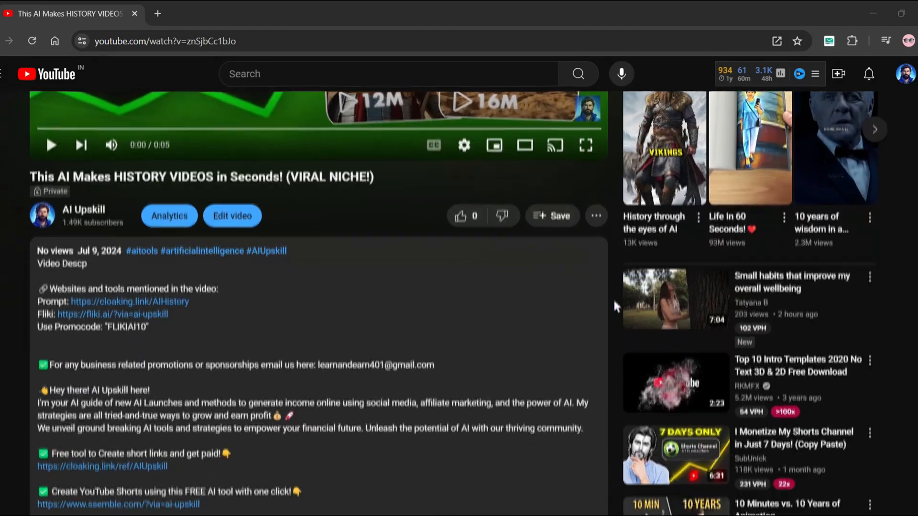
- Follow the description's affiliate links and scroll through Digistore24 and ClickBank top offers
left_click(112, 314)
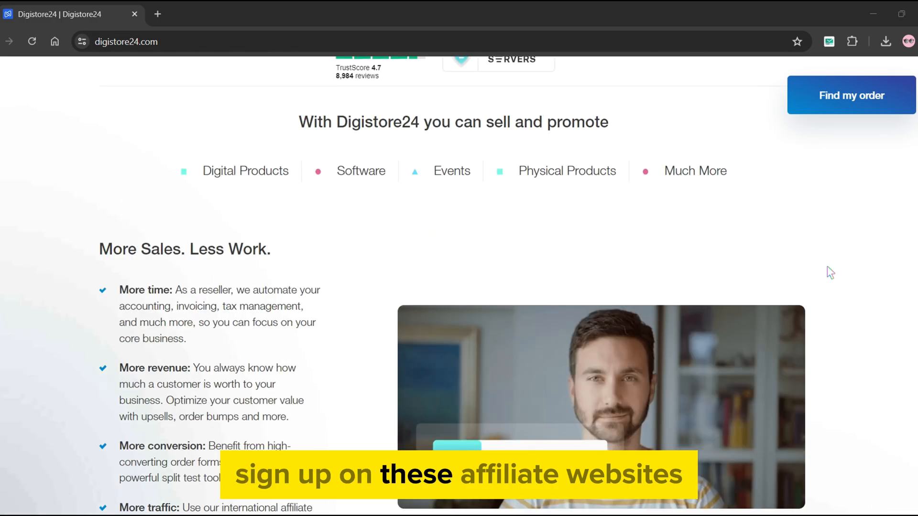
scroll("down", 3)
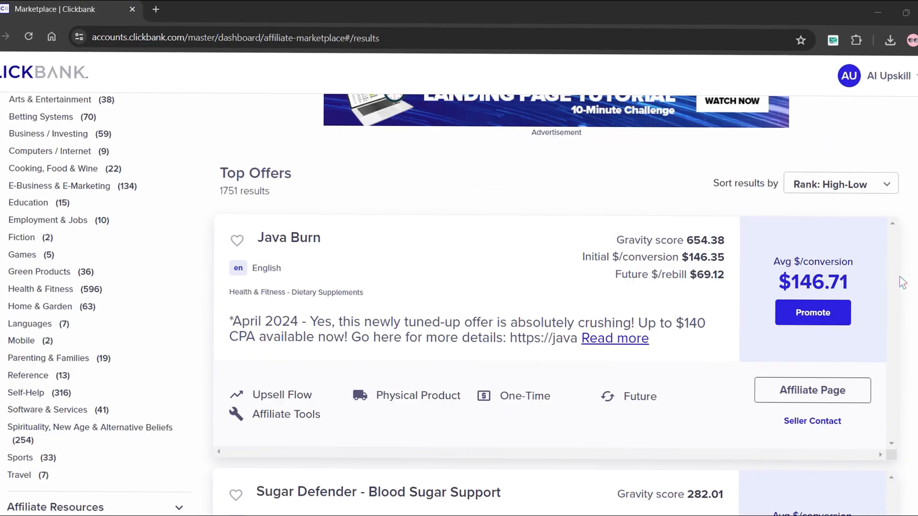
scroll("down", 3)
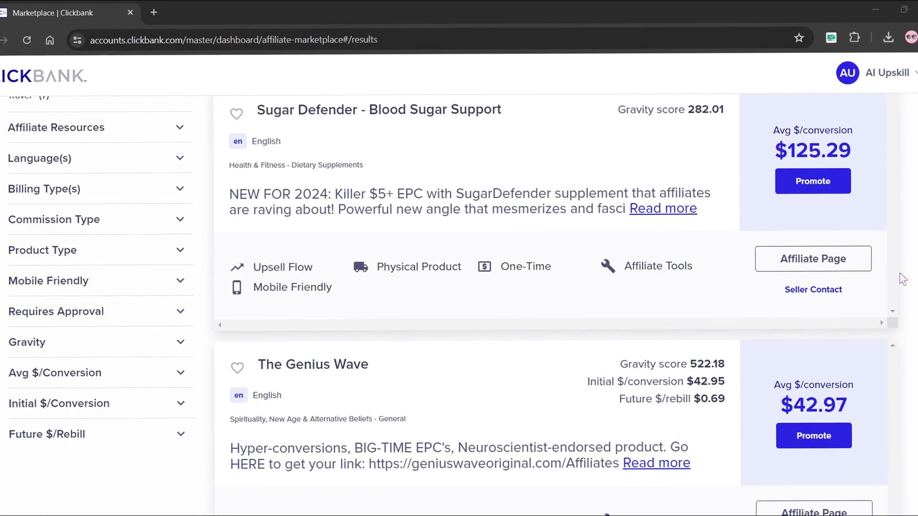
left_click(232, 28)
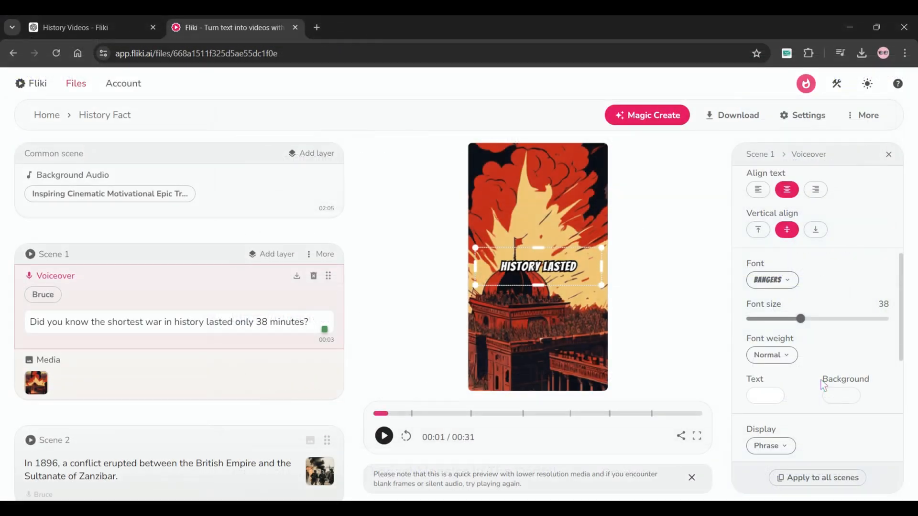
left_click(817, 477)
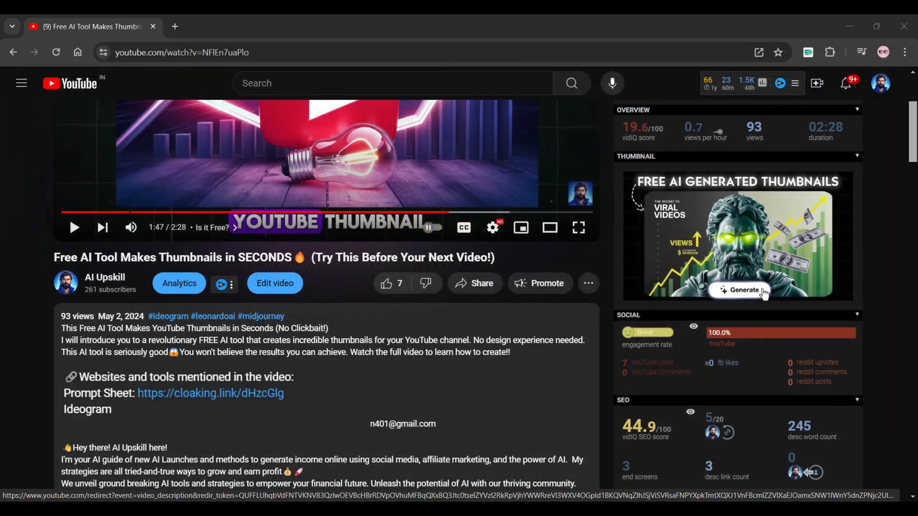
- Open the AI History Prompts Google Doc from the description, dismissing the McAfee warning page
left_click(210, 392)
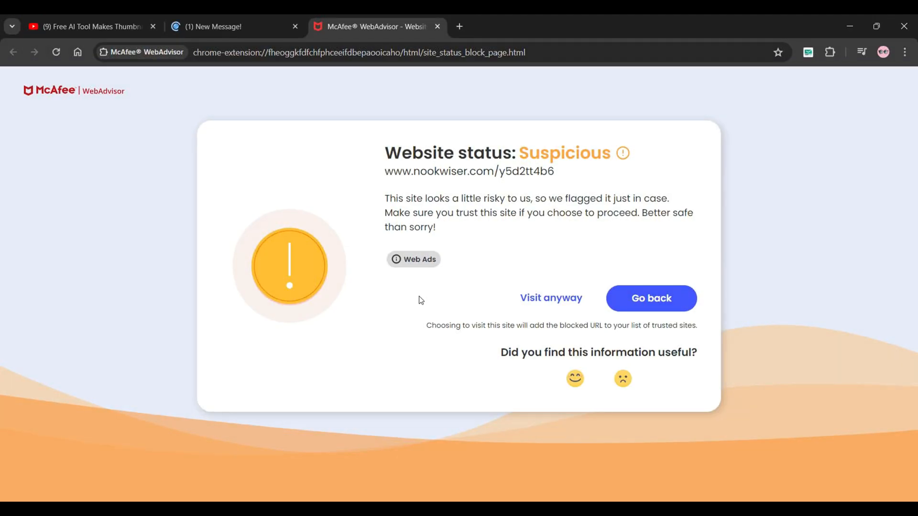
left_click(550, 299)
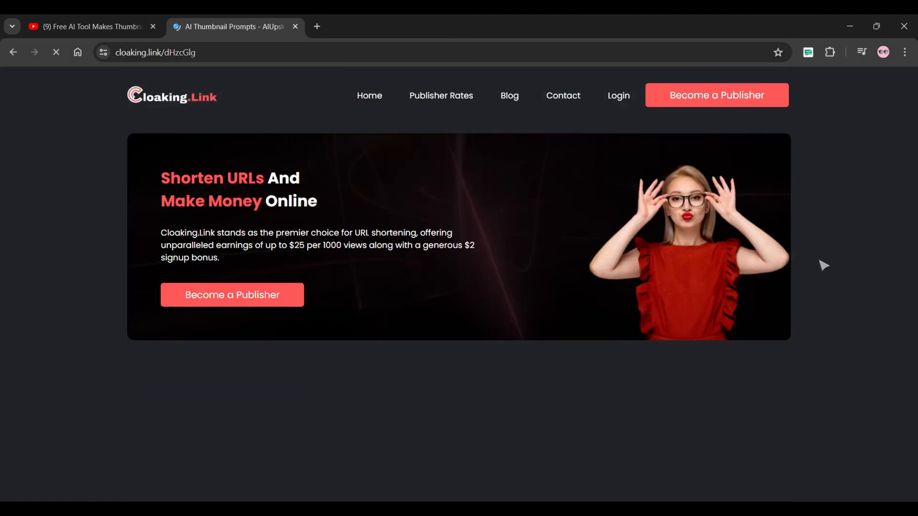
scroll("down", 3)
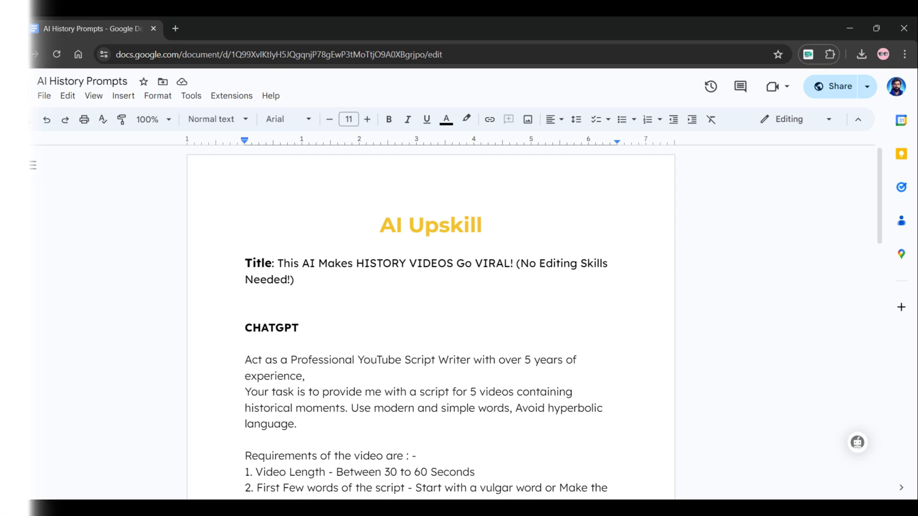
left_click(234, 28)
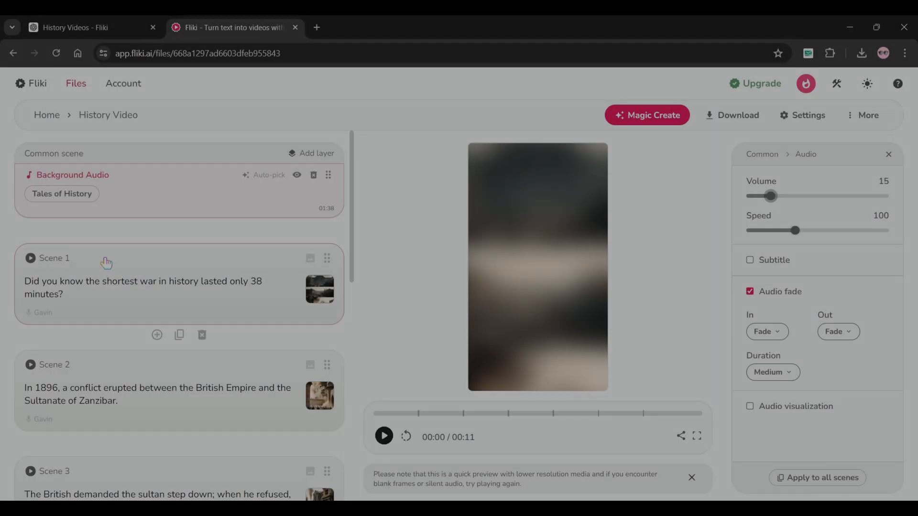